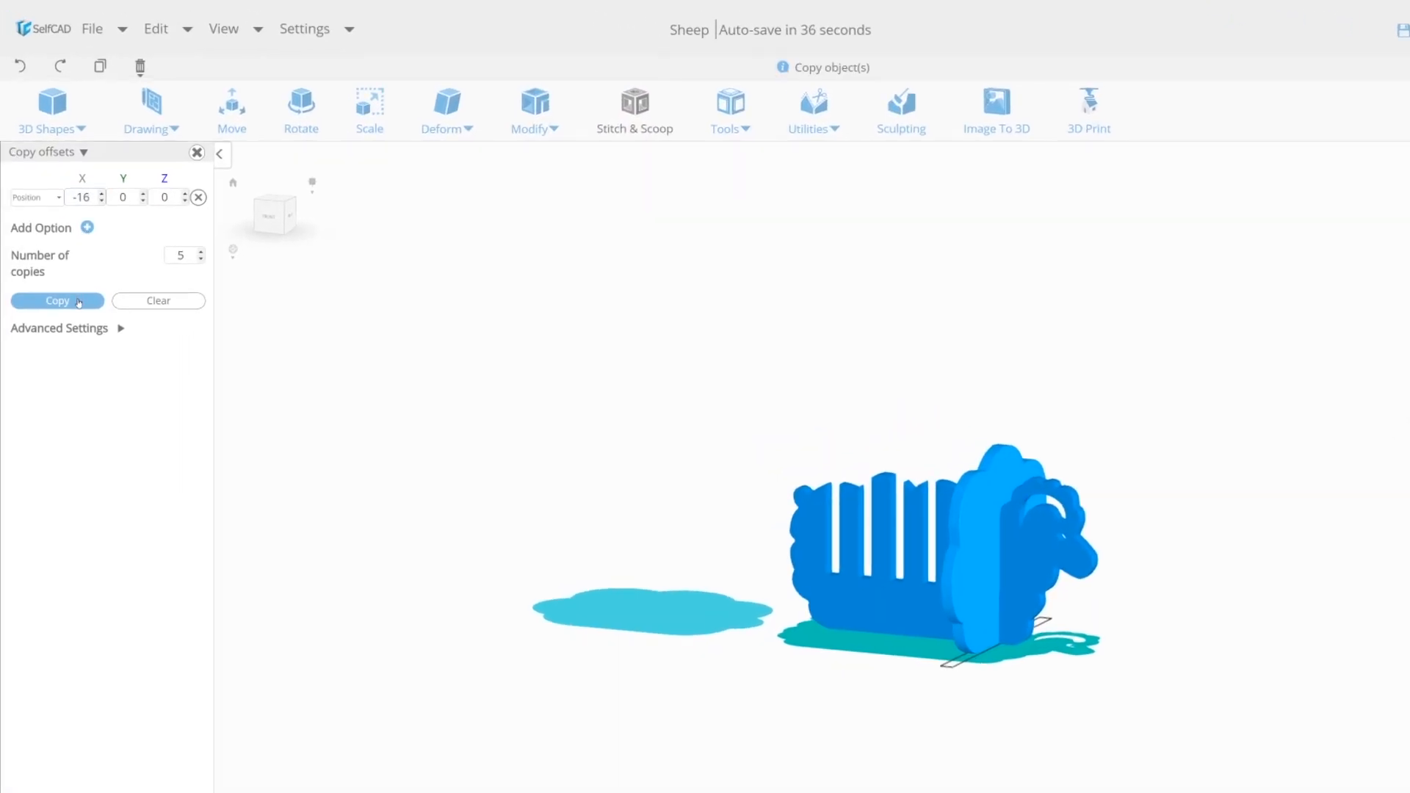
Make five copies offset by X -16 along the sheep, then start Difference on the helmet
left_click(57, 301)
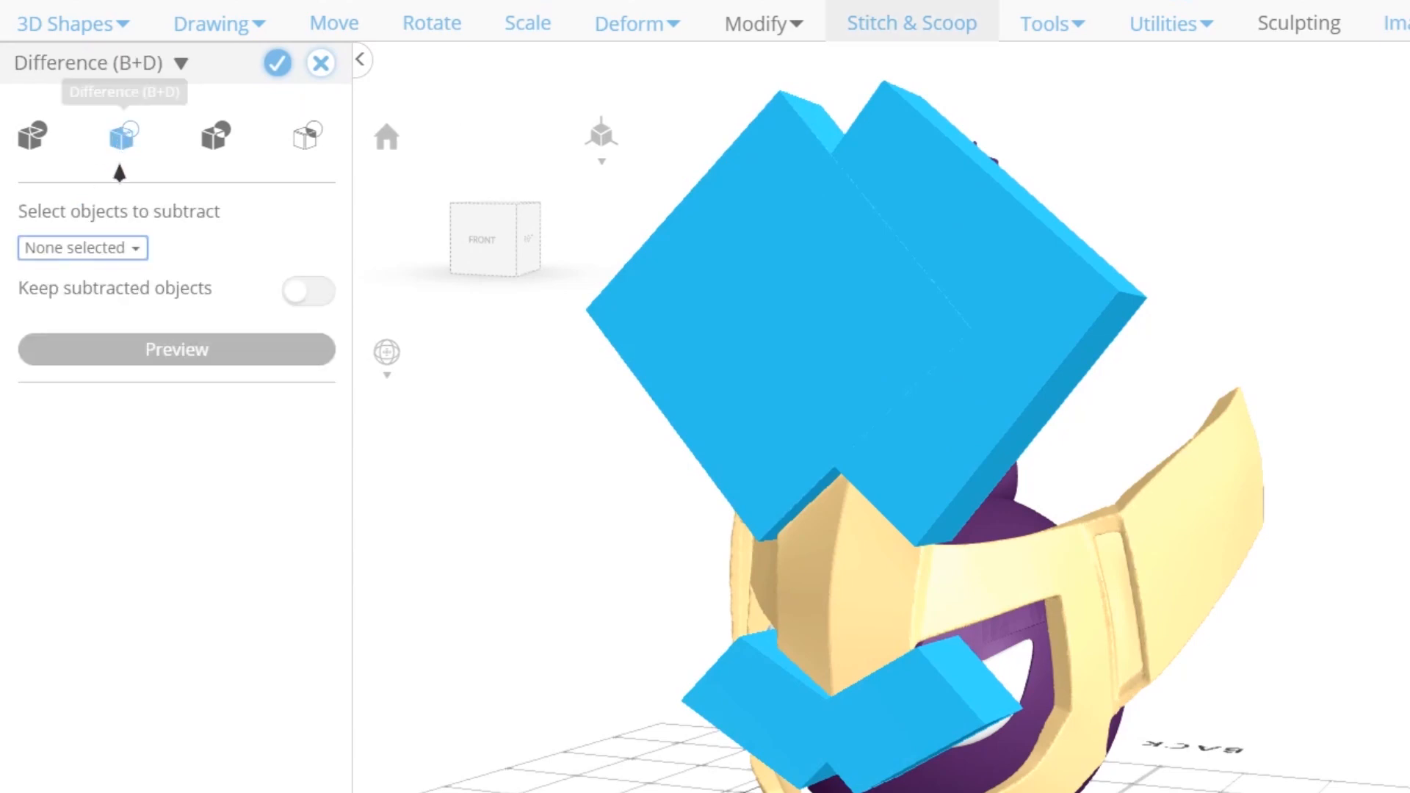
left_click(82, 248)
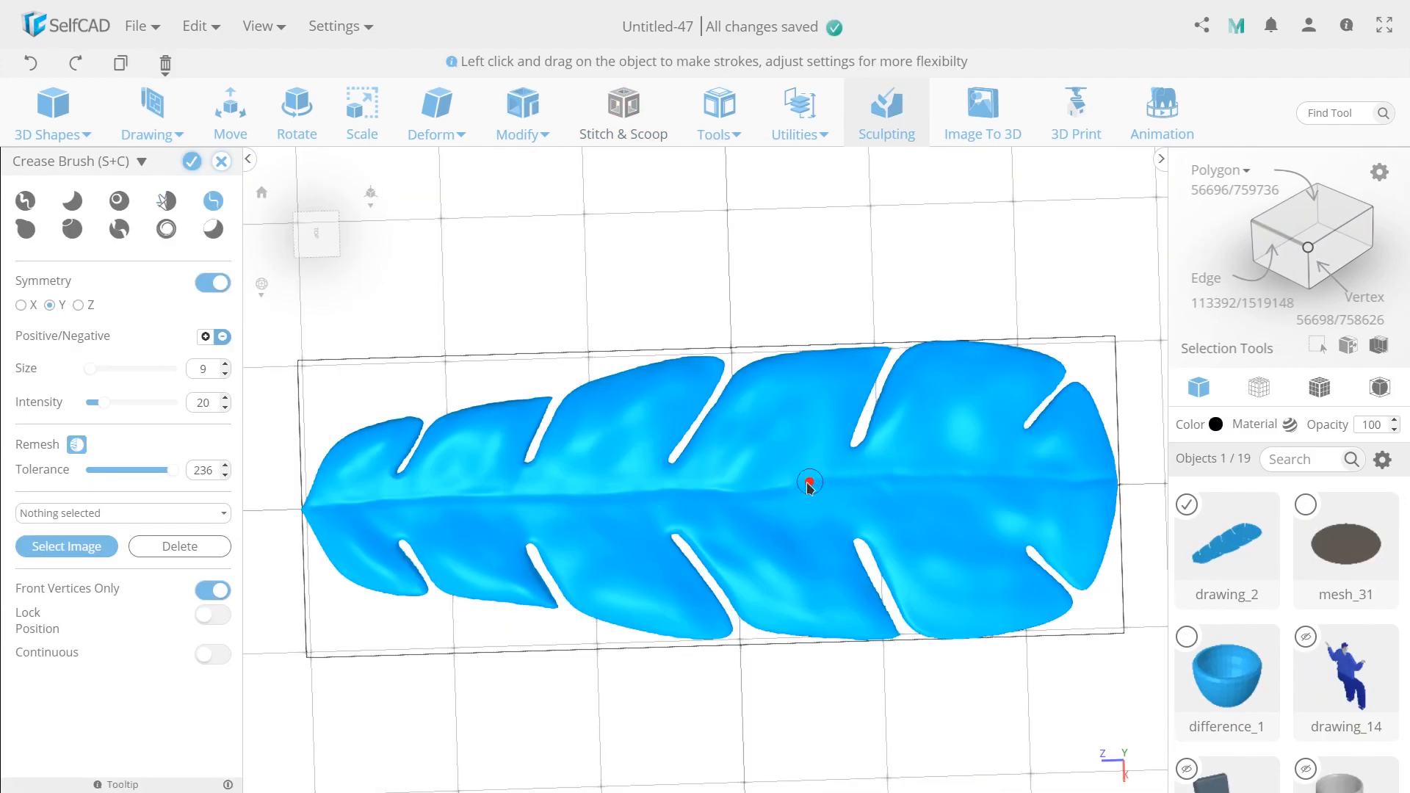
Crease the leaf's centre with the Crease Brush and apply Round object to the twisted shape
left_click_drag(810, 482, 697, 696)
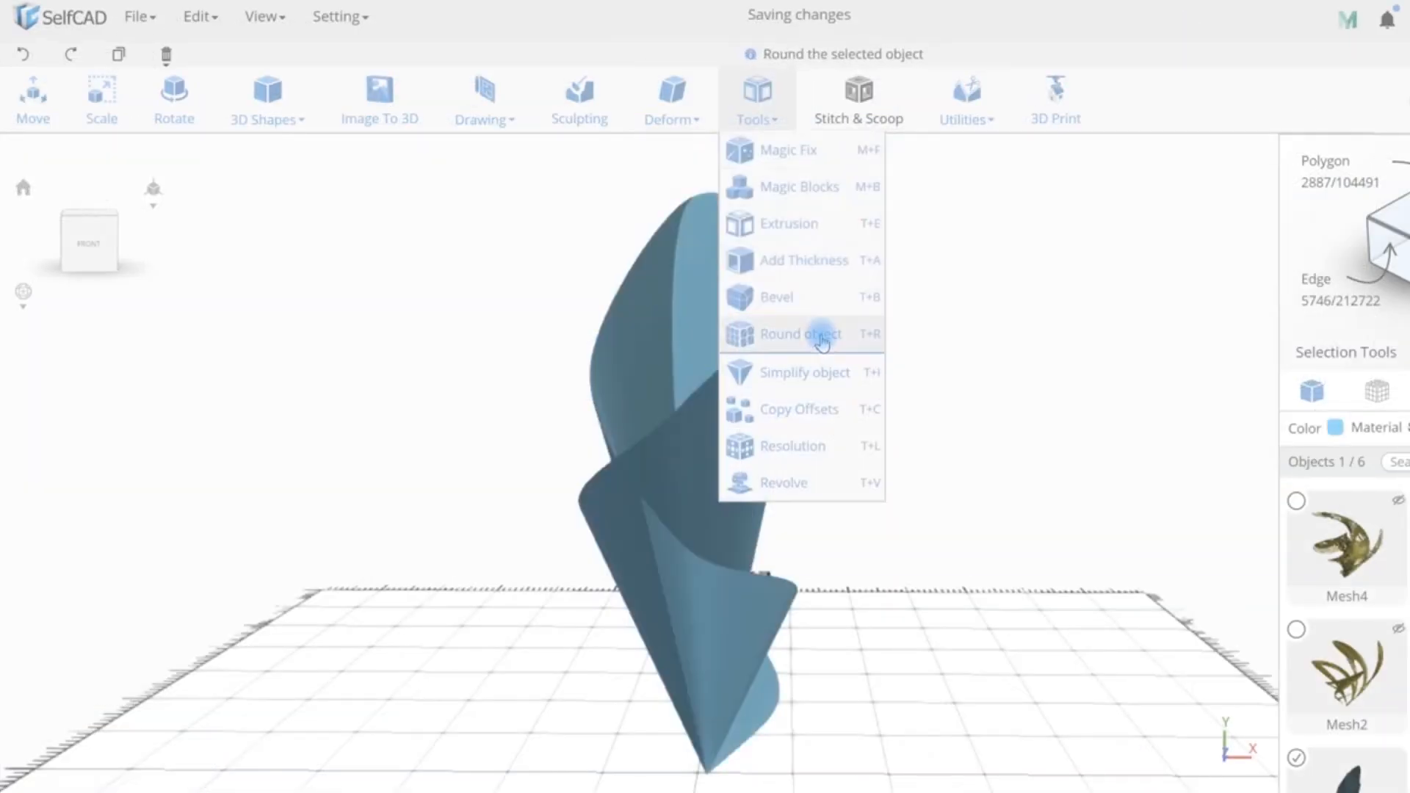
left_click(776, 297)
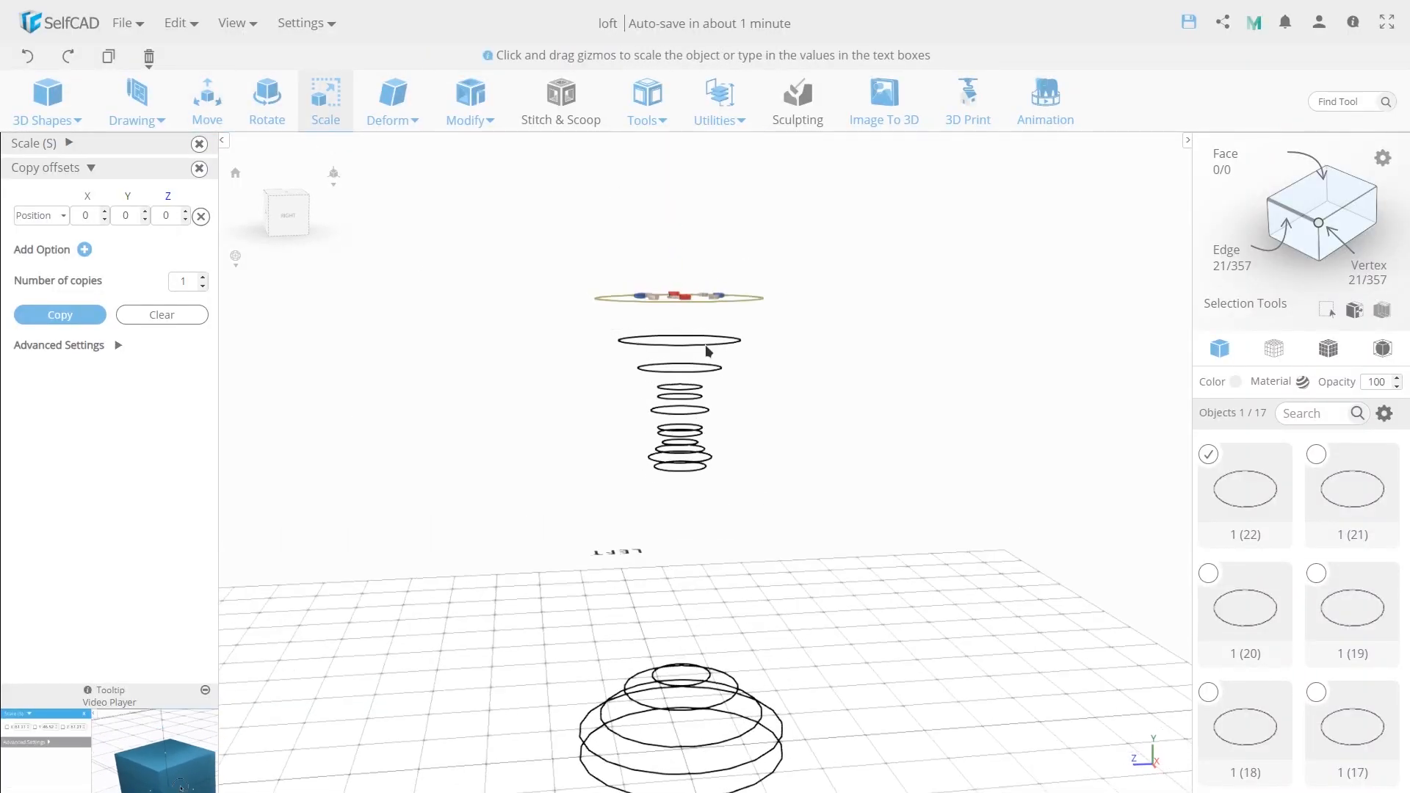
Loft the stacked circles into a vase and cut a circular peg into the anvil's end face
left_click(60, 313)
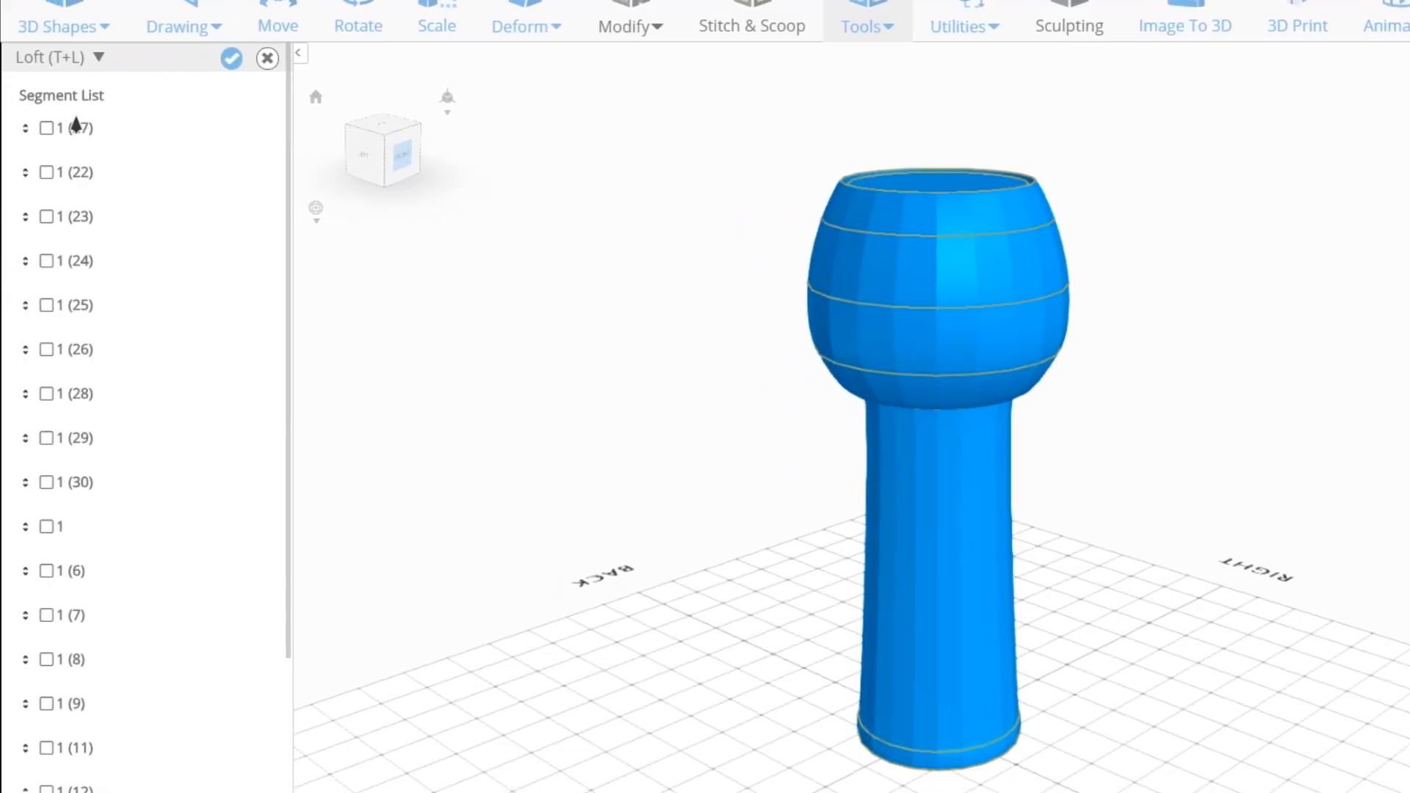
scroll("down", 3)
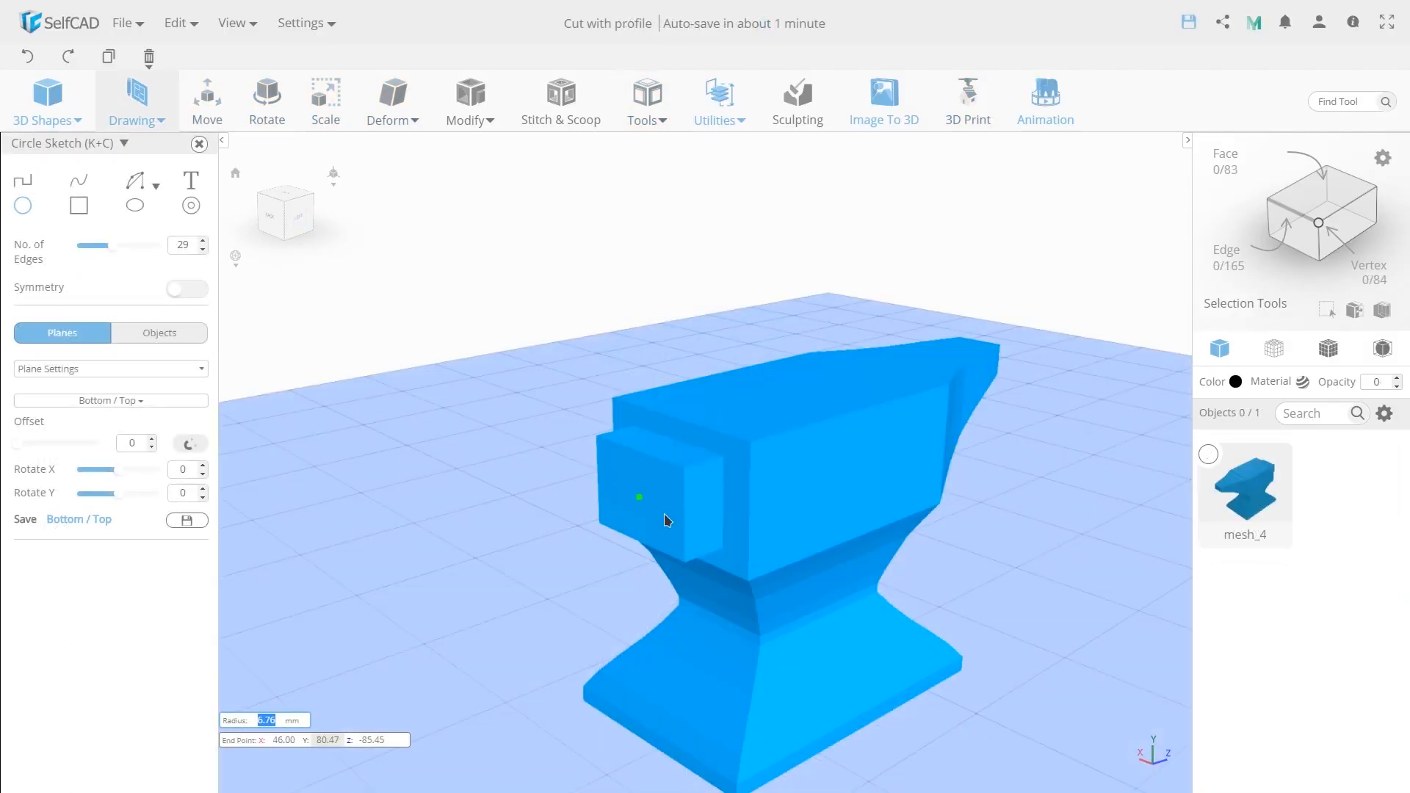
left_click(638, 496)
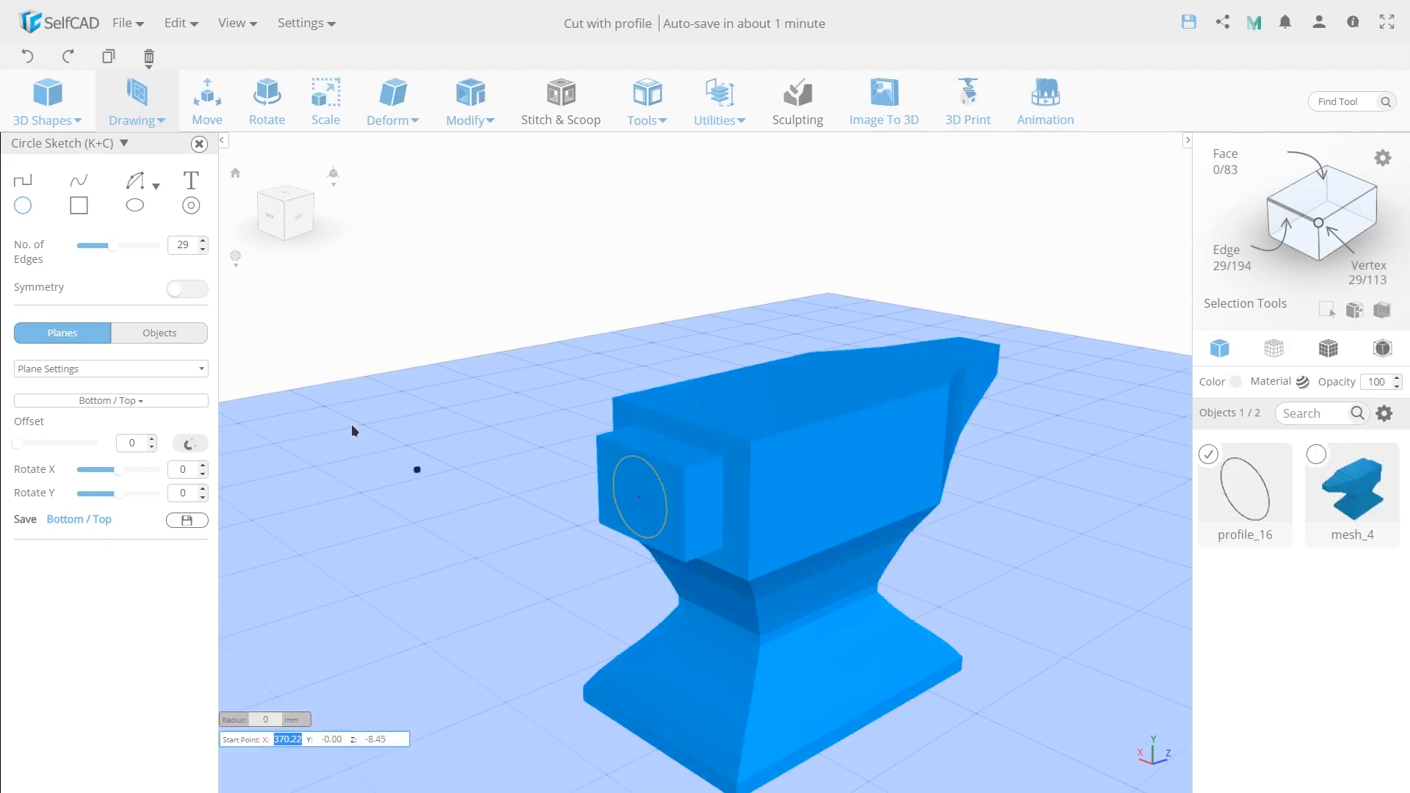
left_click(468, 101)
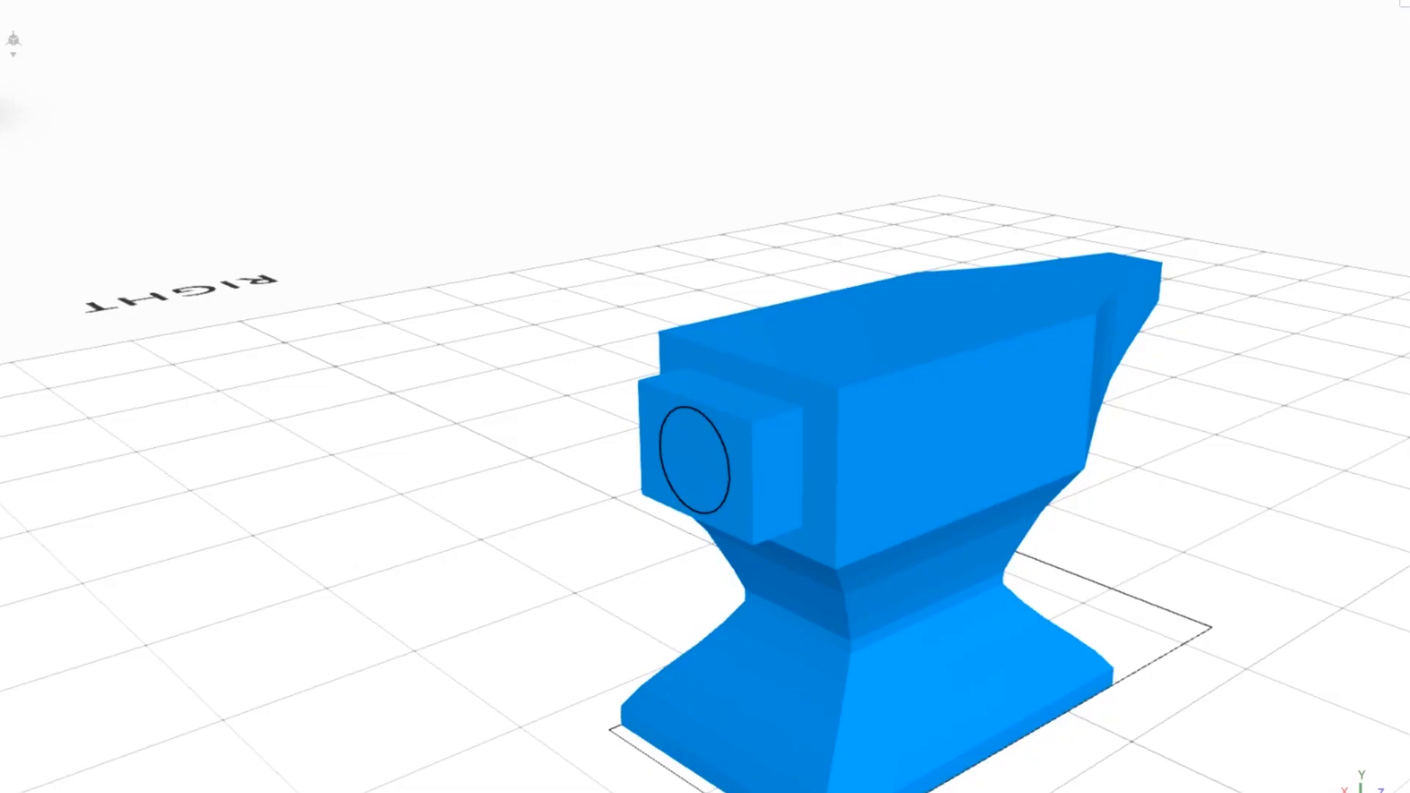
left_click(470, 101)
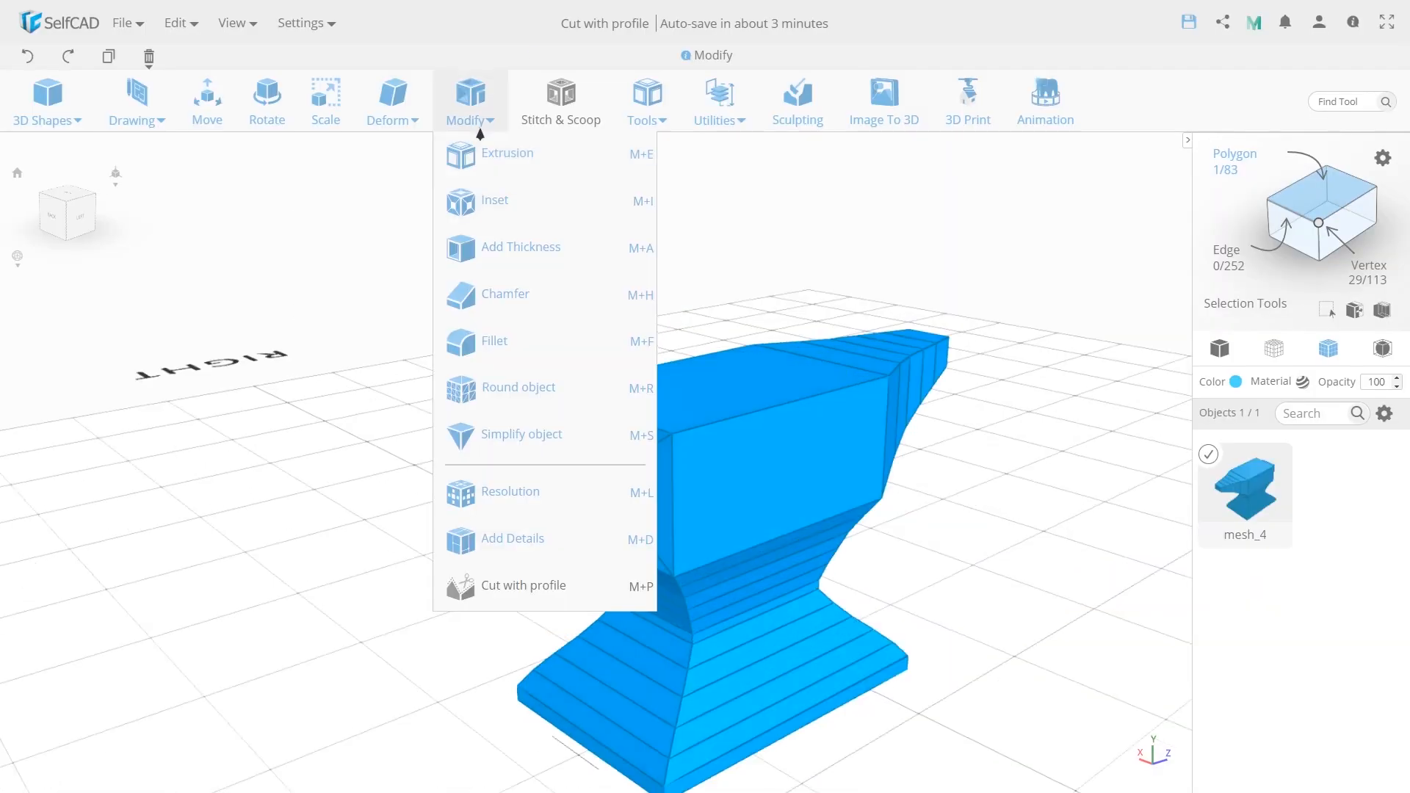
left_click(266, 100)
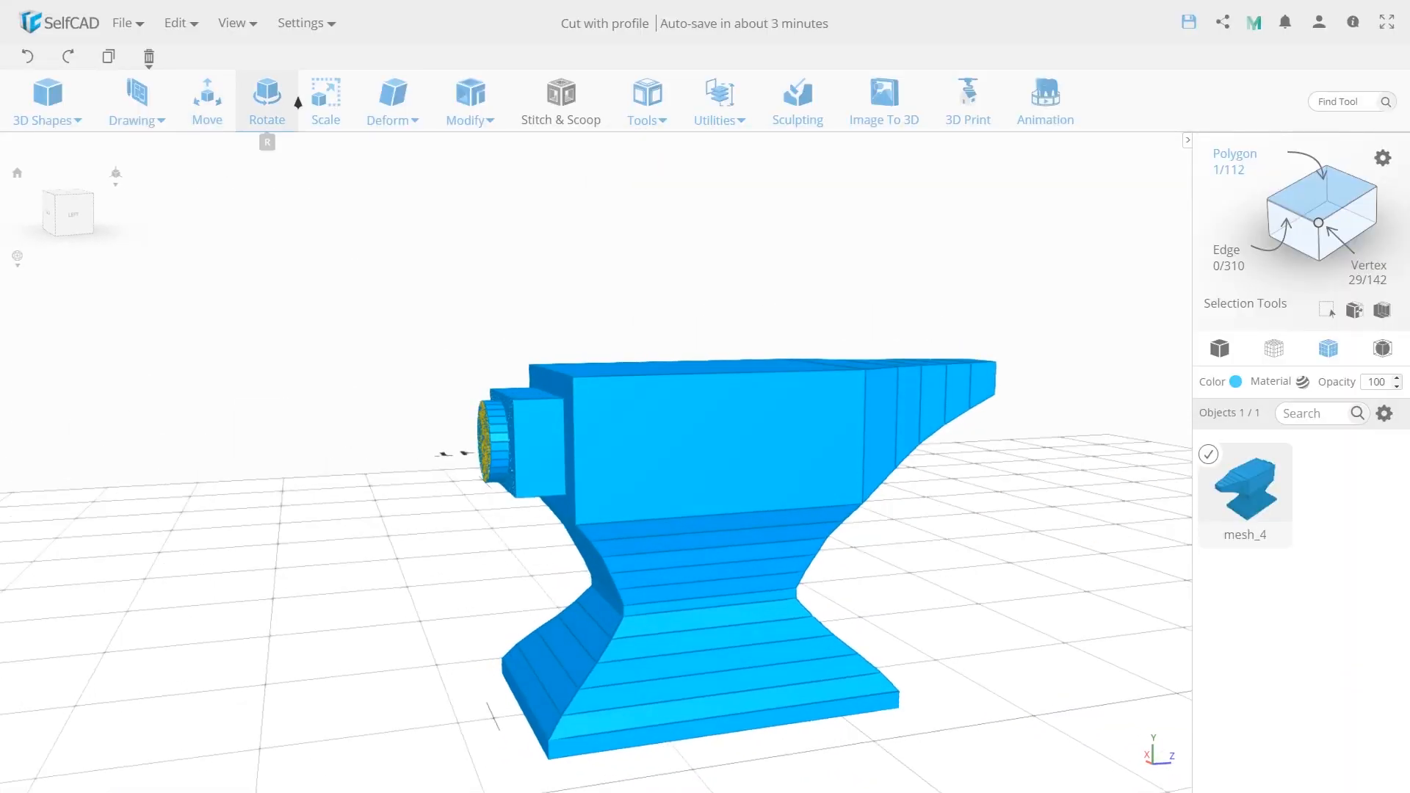
left_click(324, 99)
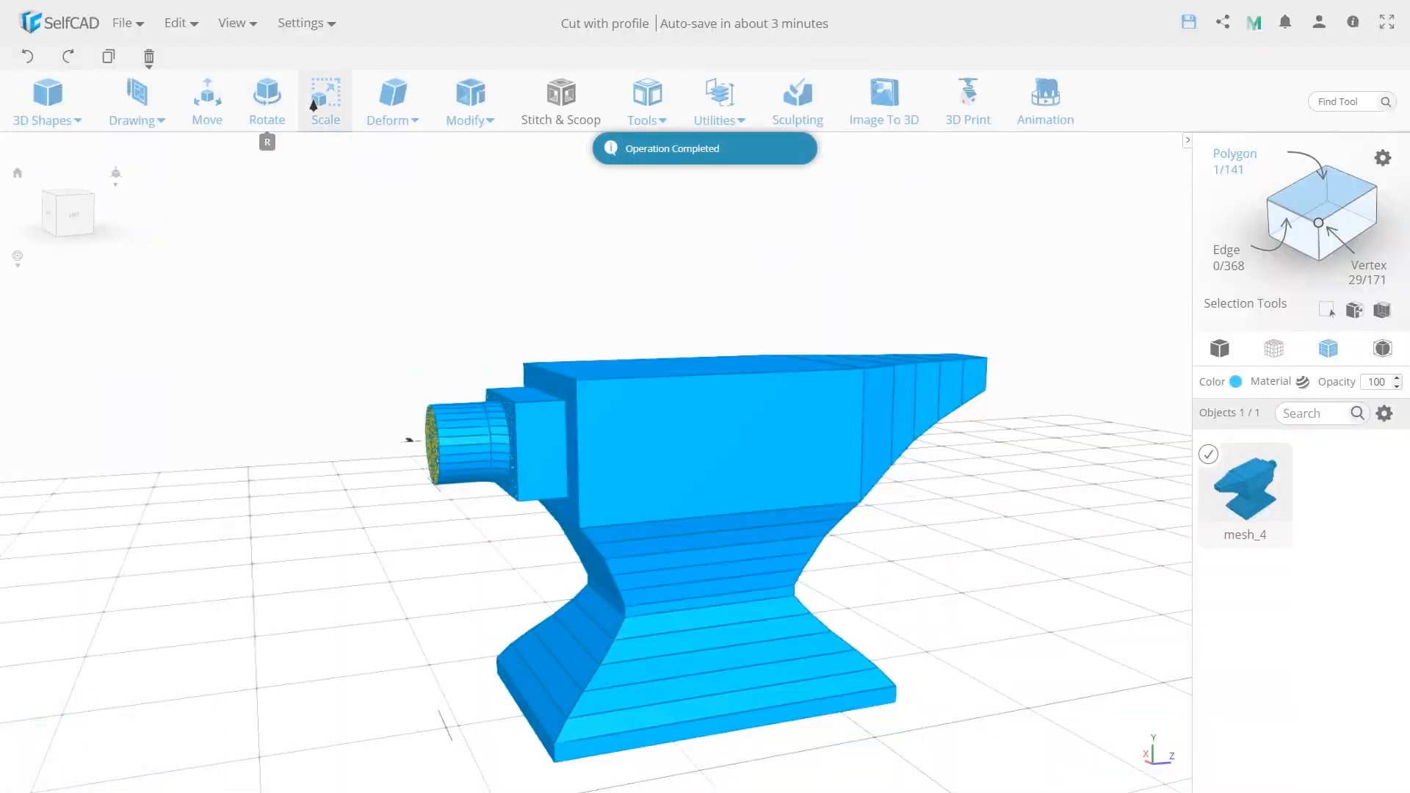
left_click(324, 95)
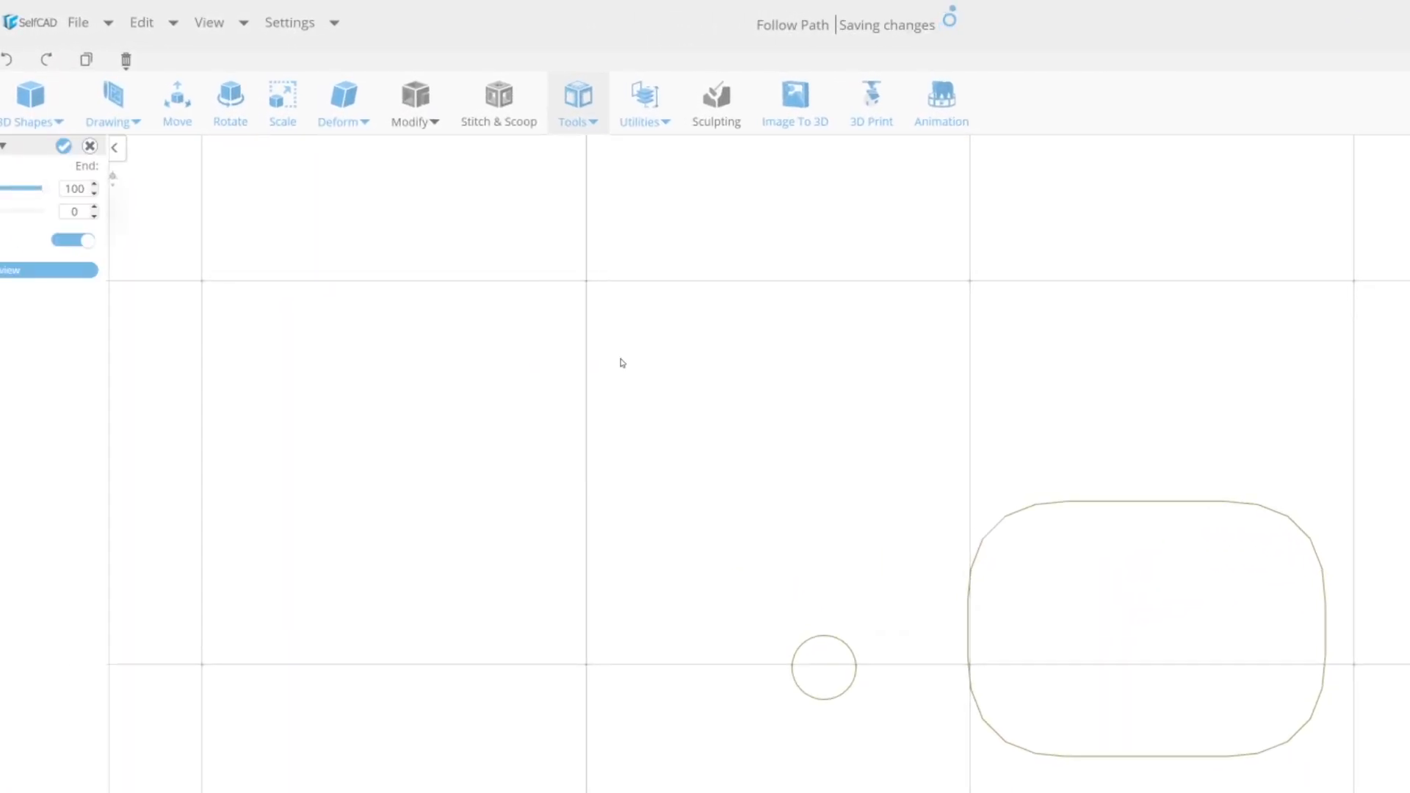
Repeat the chain link along the curved path with Follow Path, raising the copy count
left_click(91, 261)
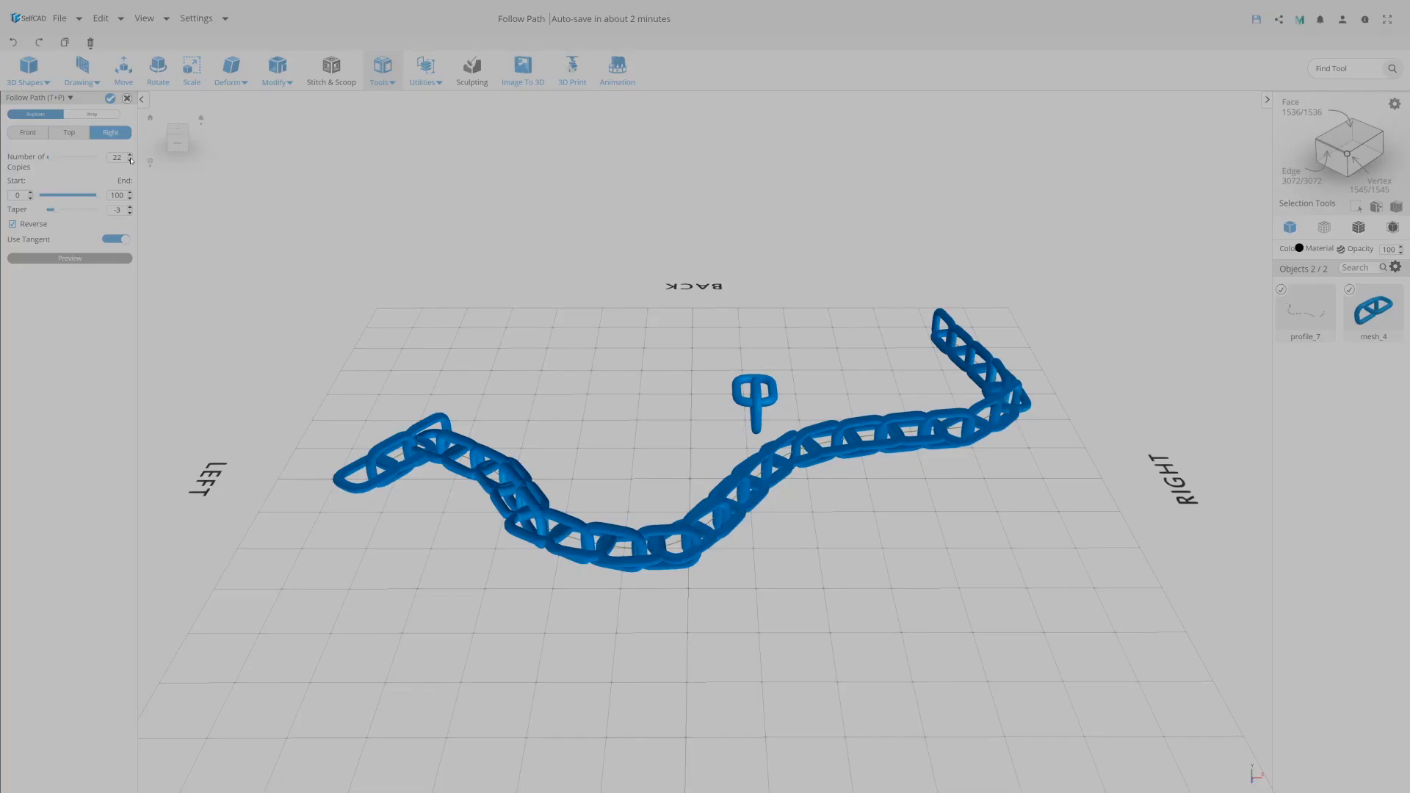
left_click(129, 161)
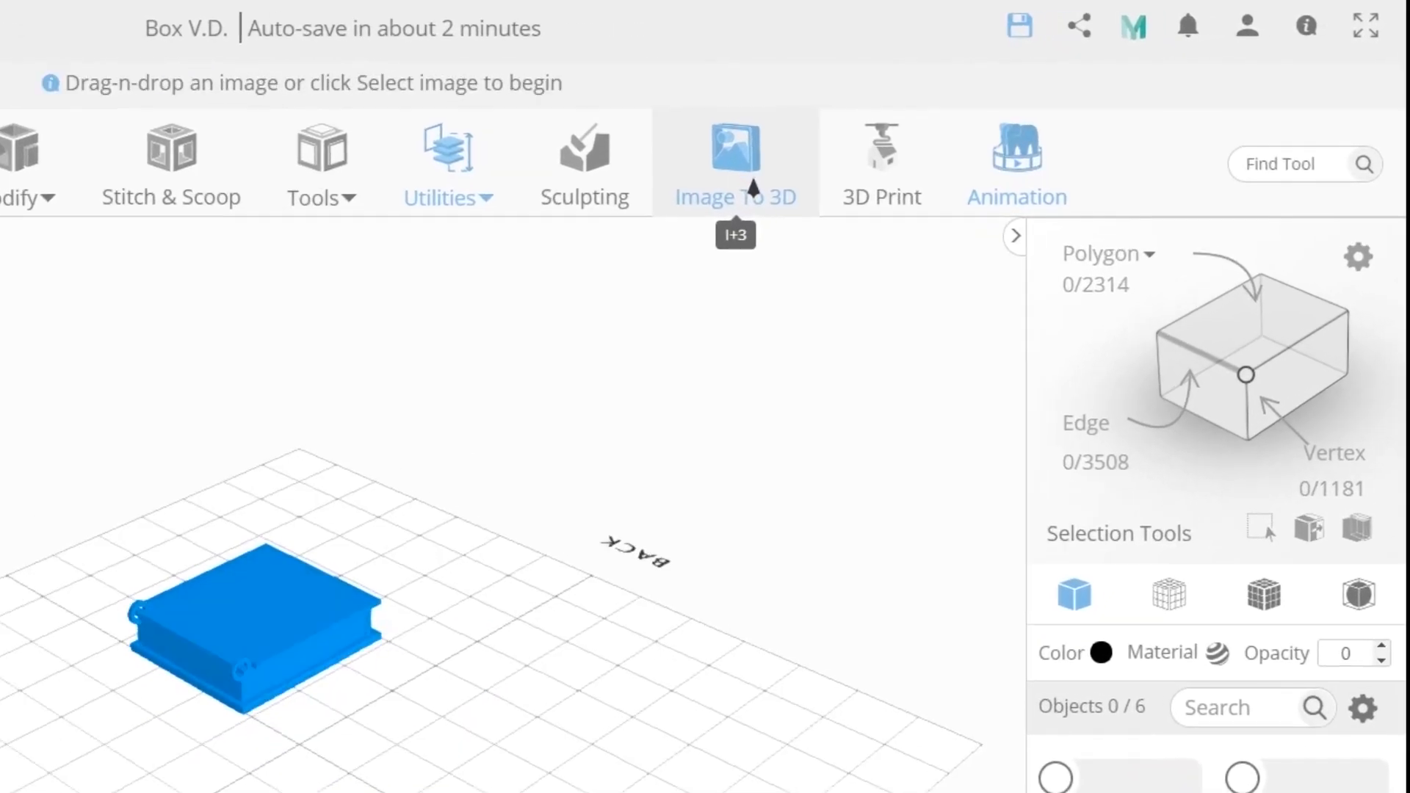
Convert the couple's photo into a relief with Image To 3D and adjust its tolerance
left_click(735, 153)
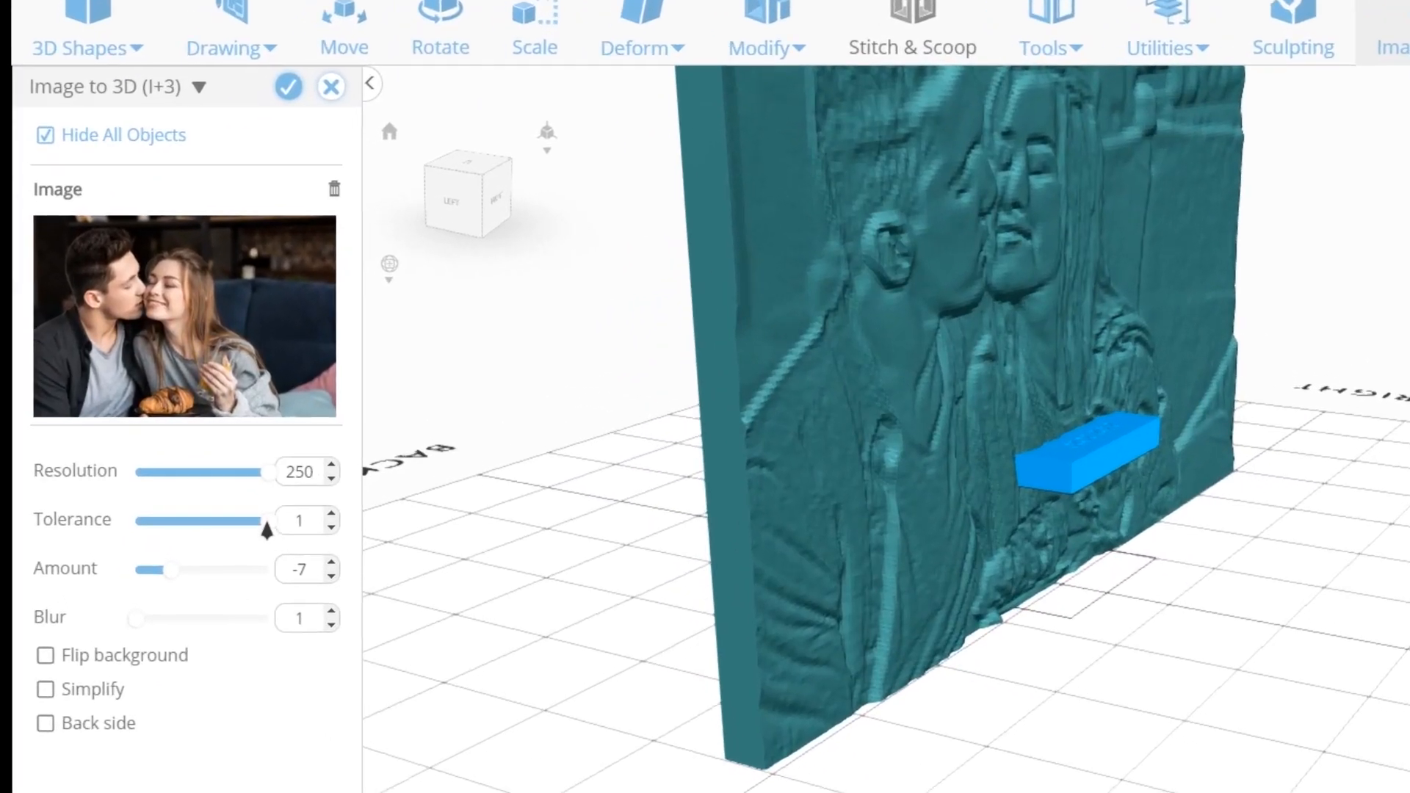
left_click(297, 618)
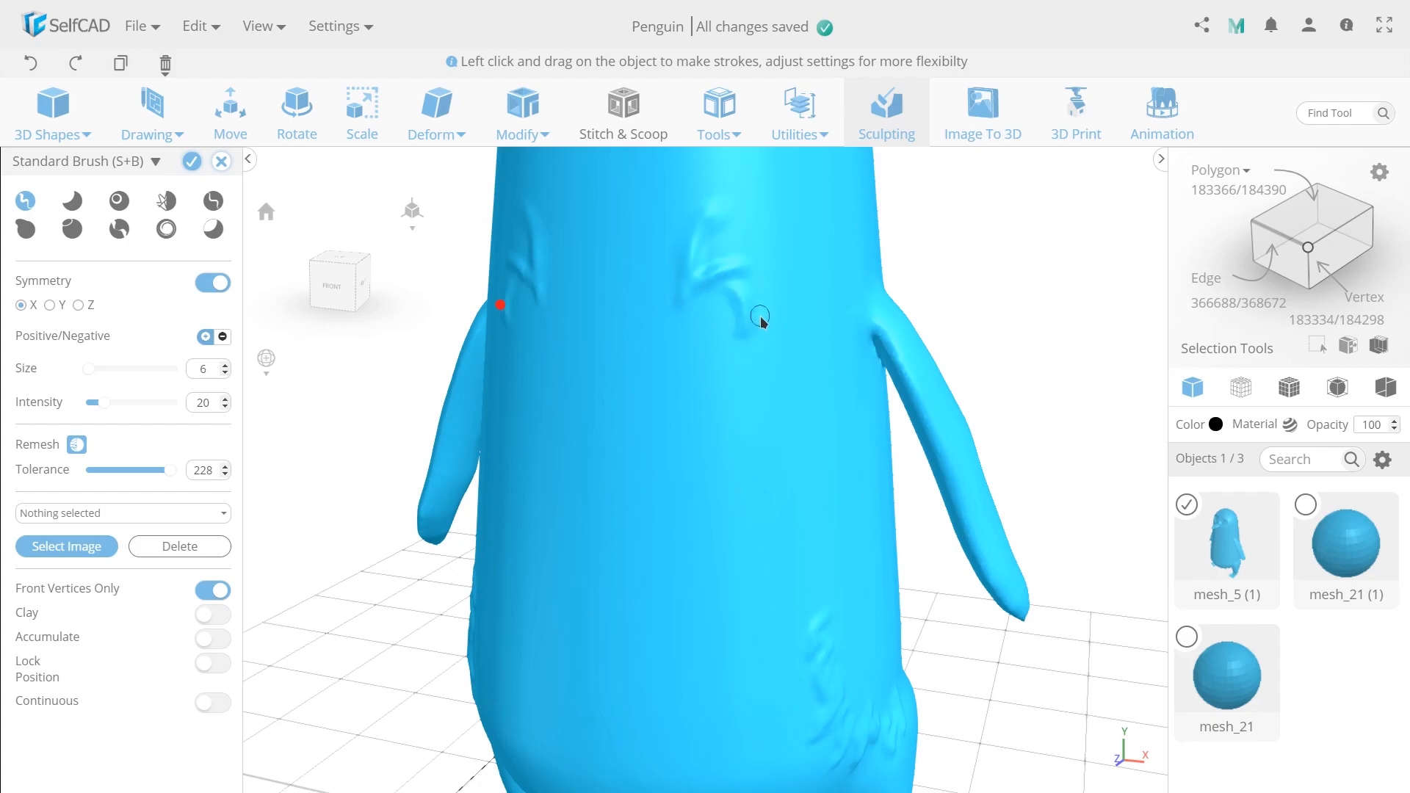
Sculpt brush strokes onto the penguin's belly, then open the pistol project
left_click_drag(760, 317, 789, 448)
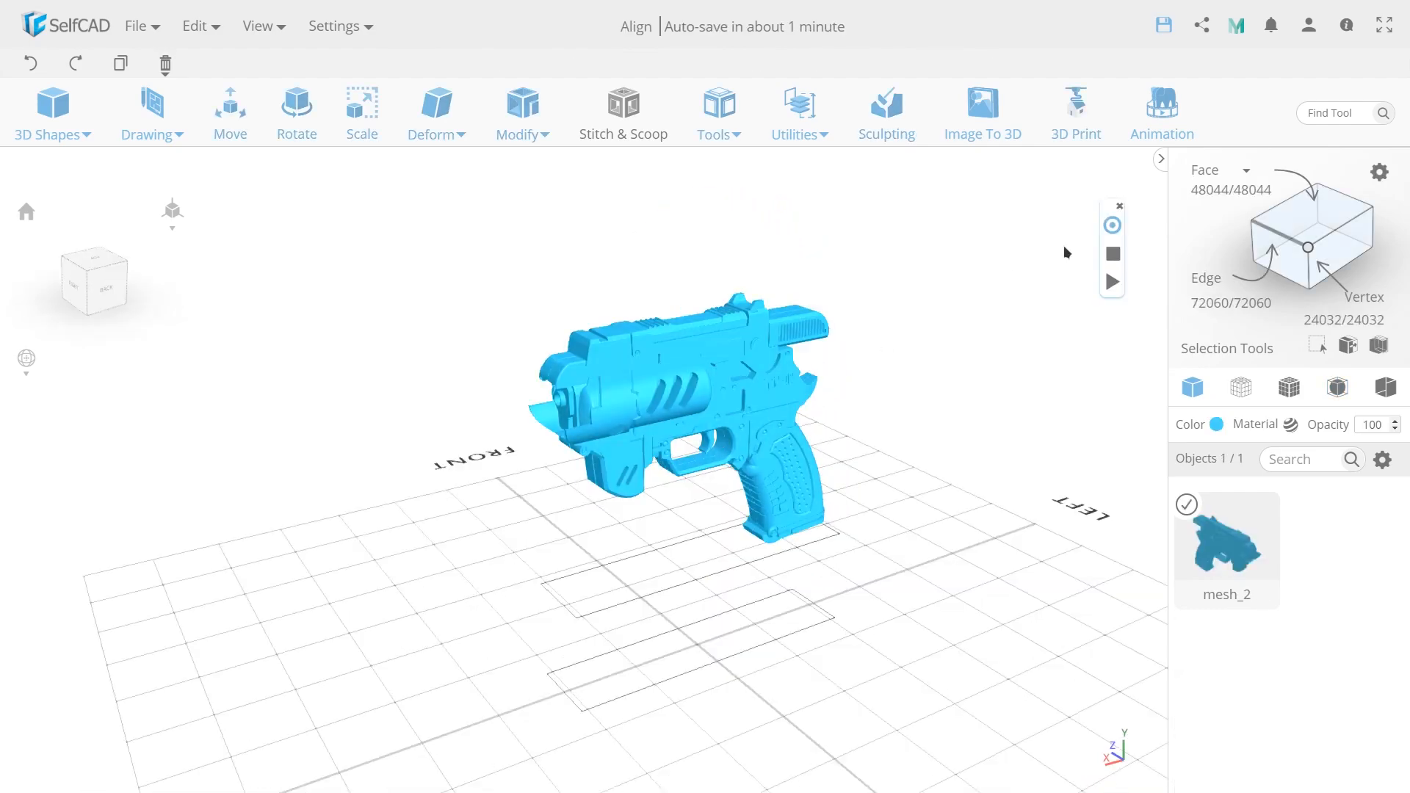
left_click(296, 108)
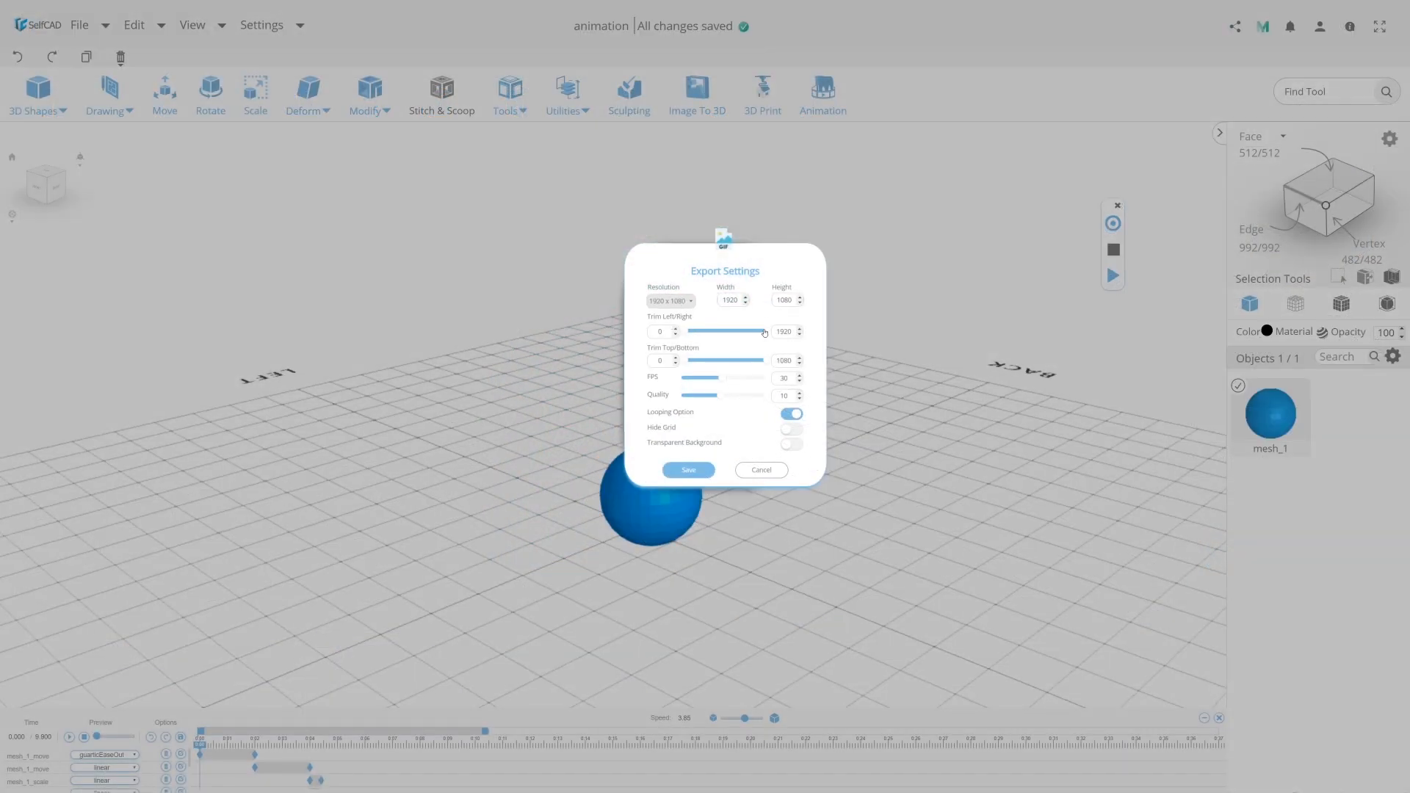
Save the bouncing sphere animation as a GIF and play back the clip
left_click(688, 469)
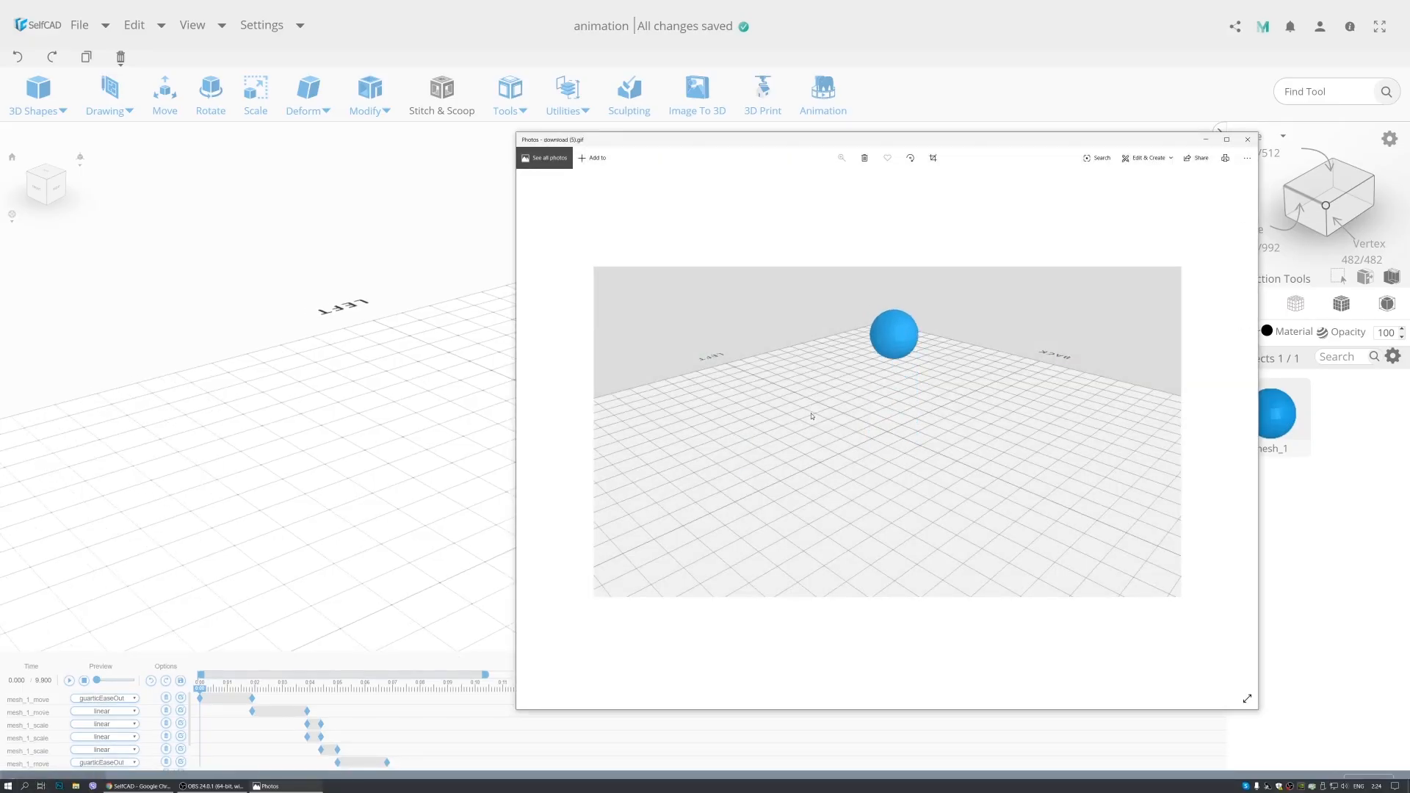
left_click(1247, 139)
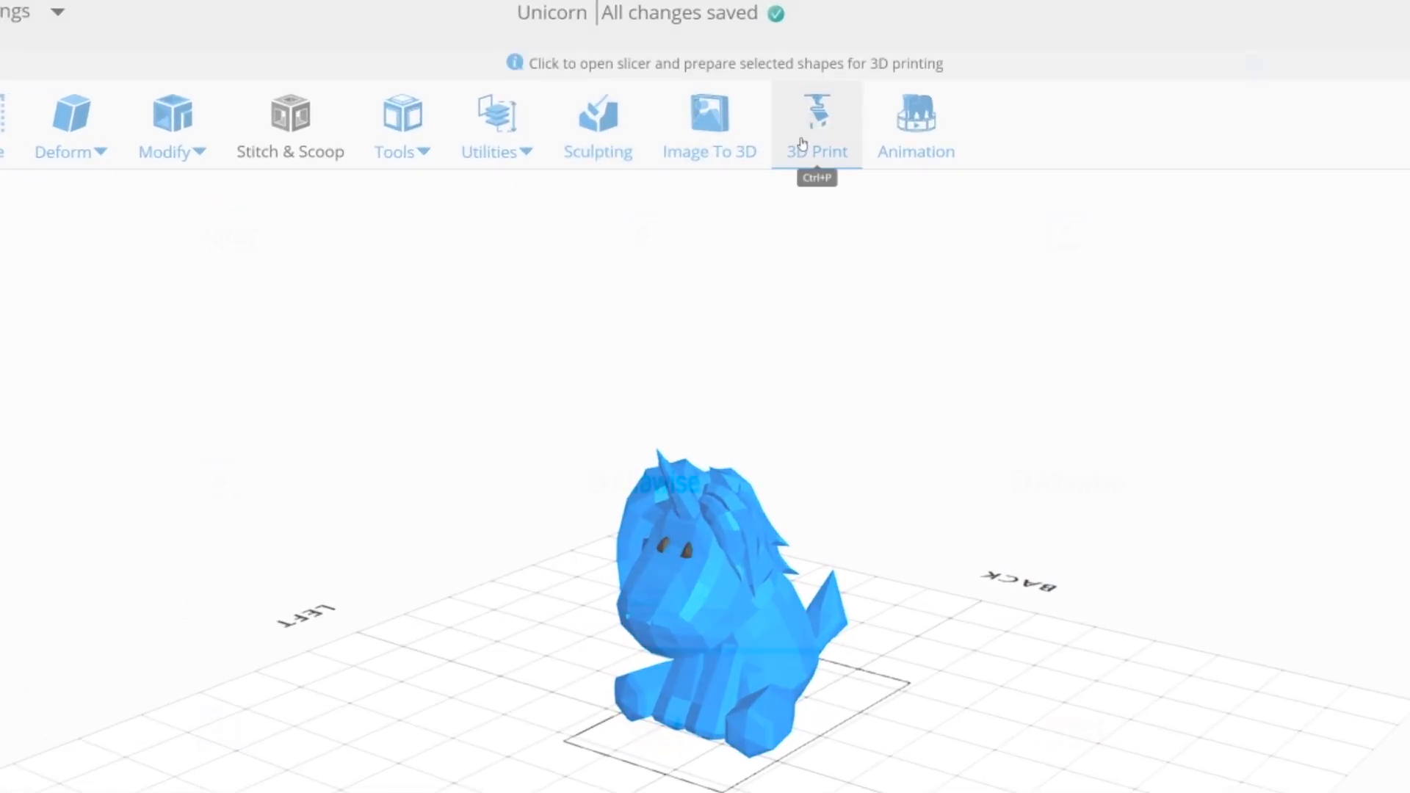
Choose the Anycubic i3 Mega printer in 3D Print and slice the unicorn model
left_click(814, 117)
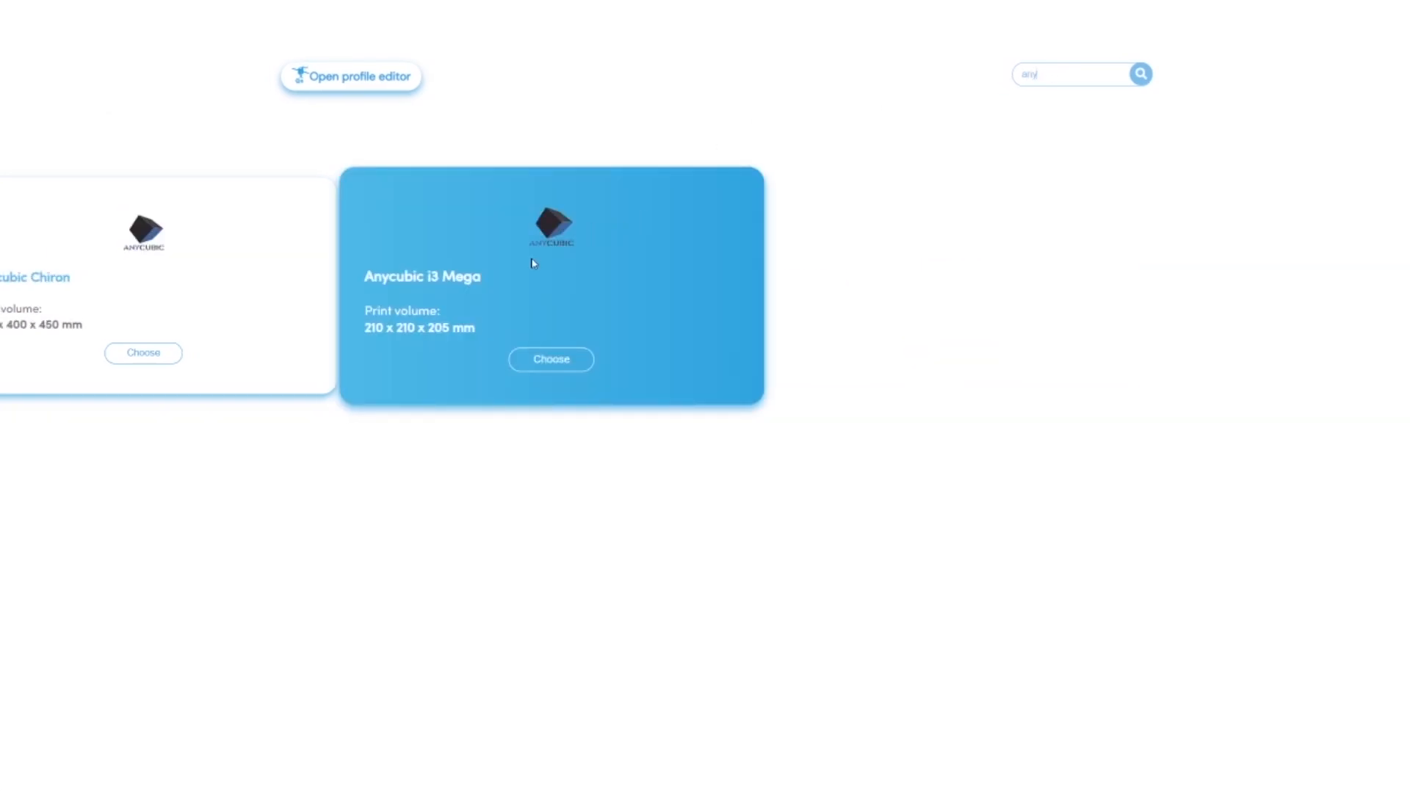
left_click(550, 359)
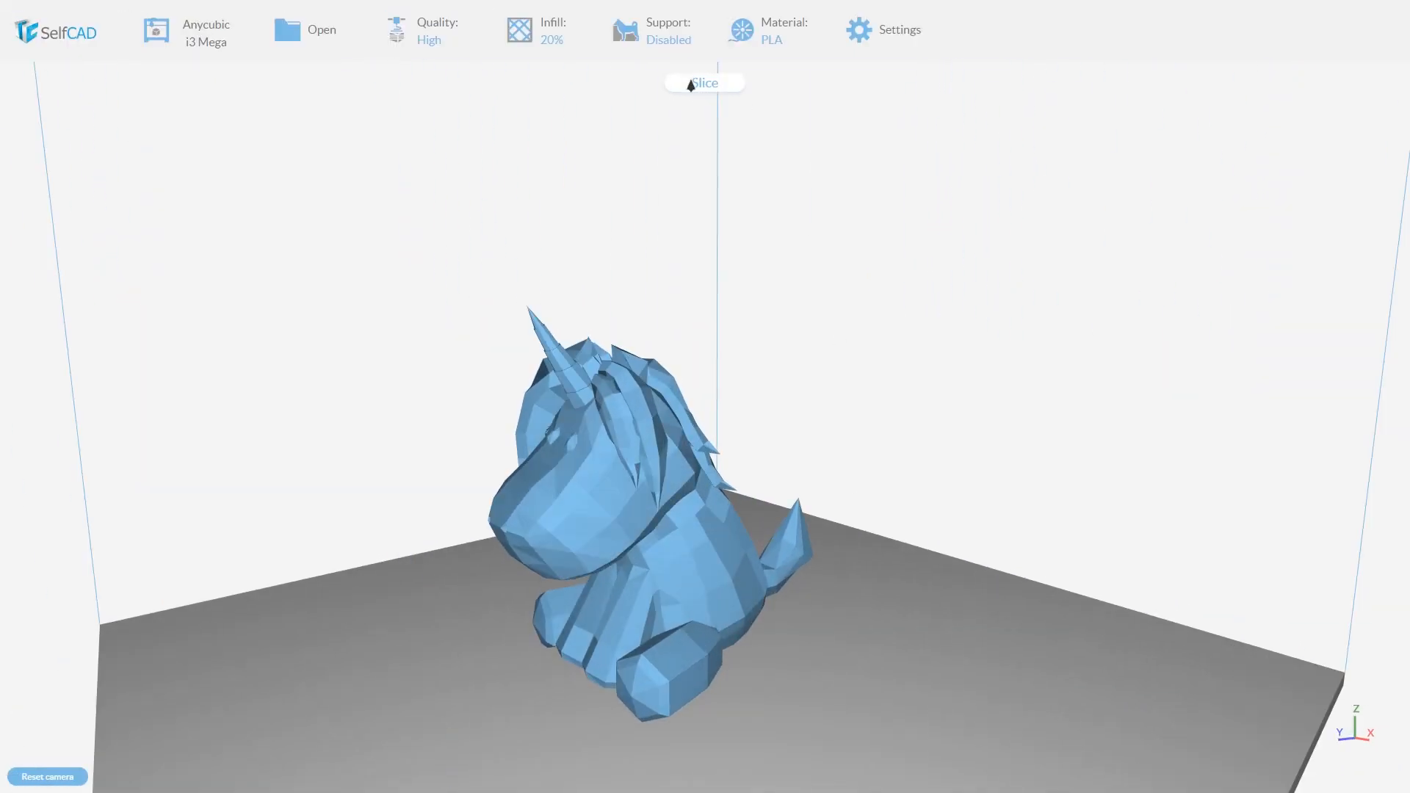
left_click(704, 83)
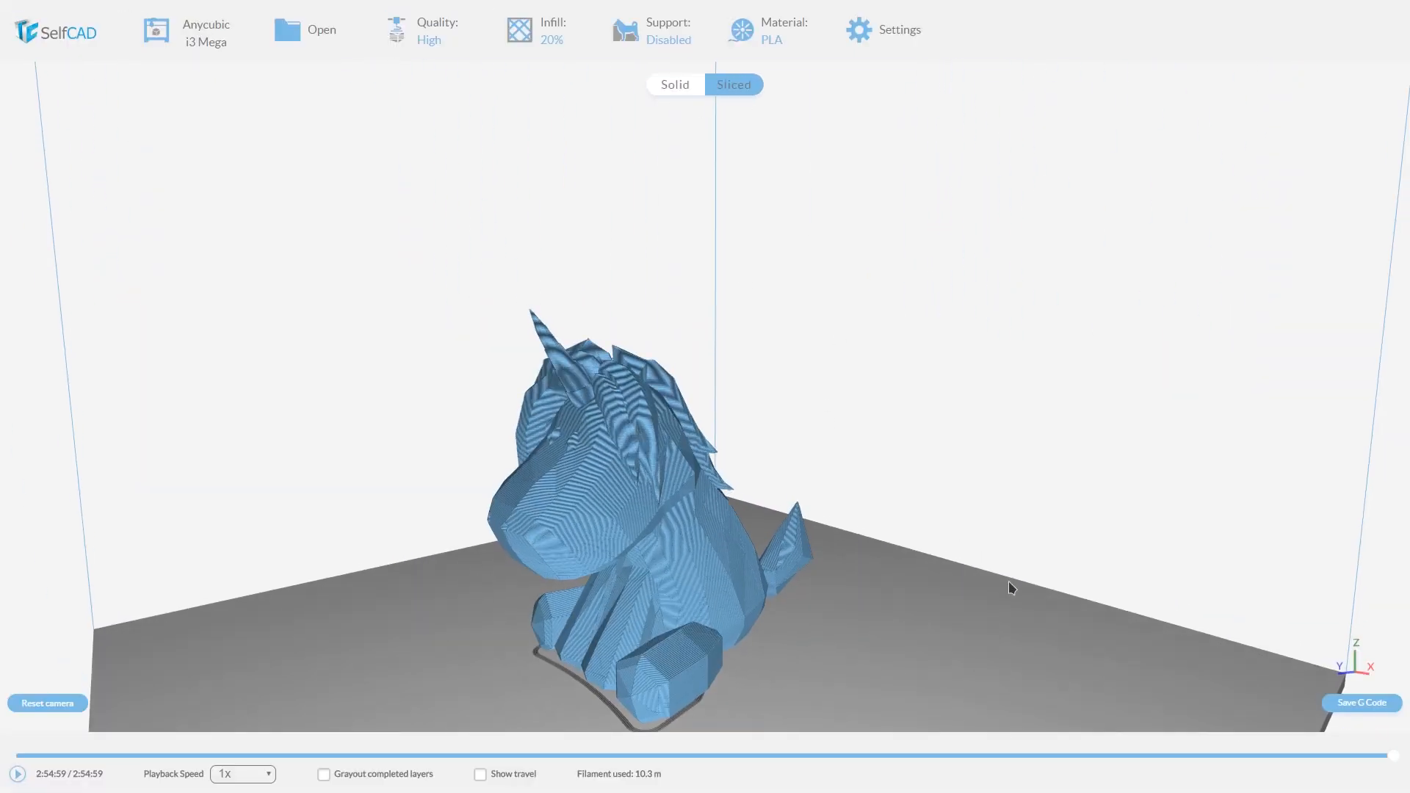